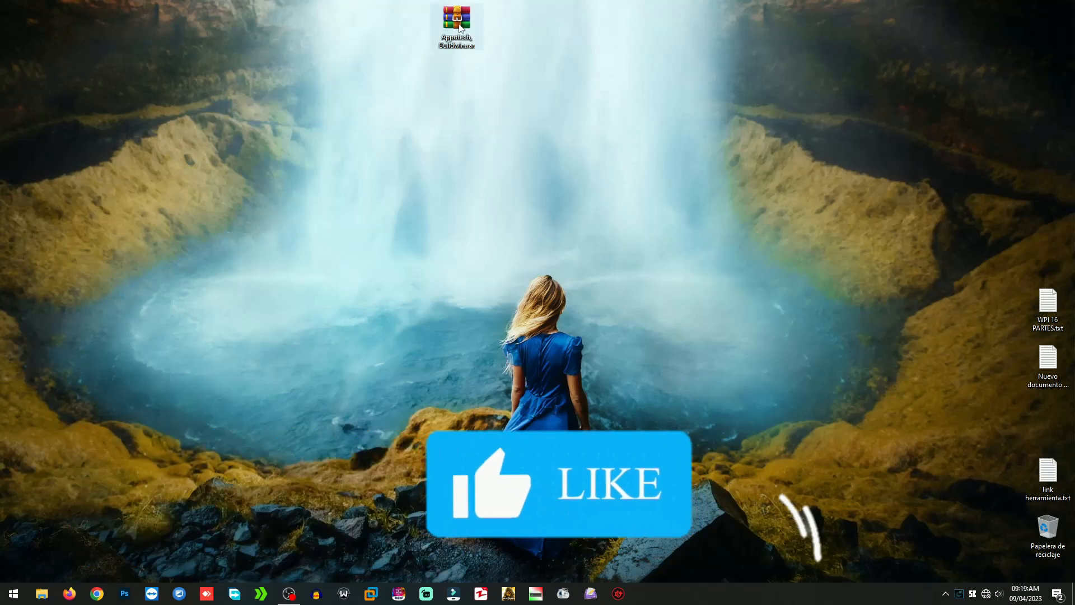
Extract the Appotech, Buildwin .rar on the desktop with WinRAR Extract Here and open the folder.
right_click(455, 27)
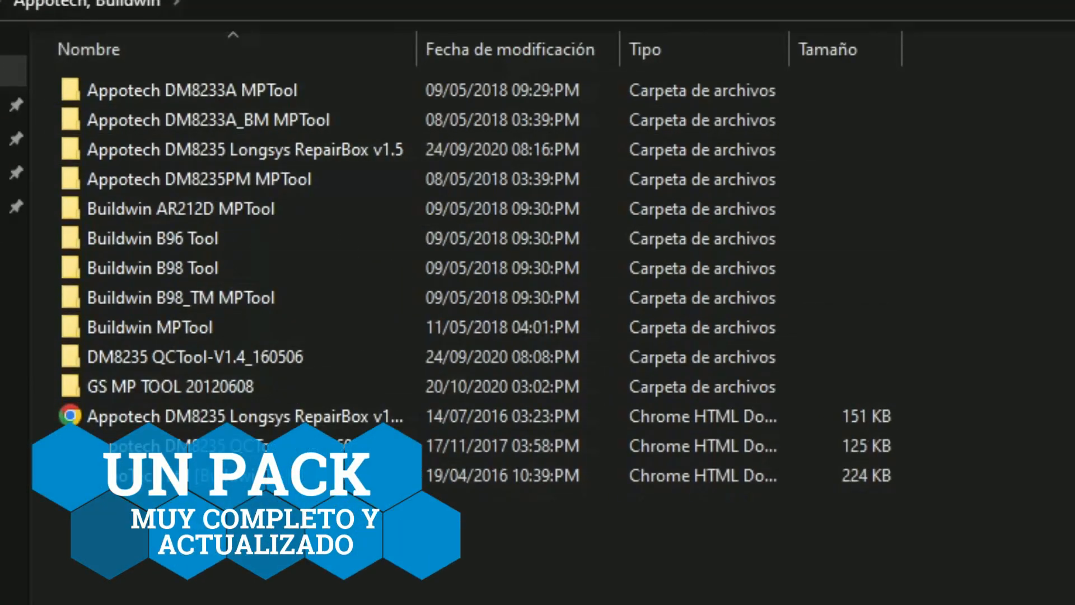
Close the Appotech, Buildwin folder window to return to the desktop.
click(153, 268)
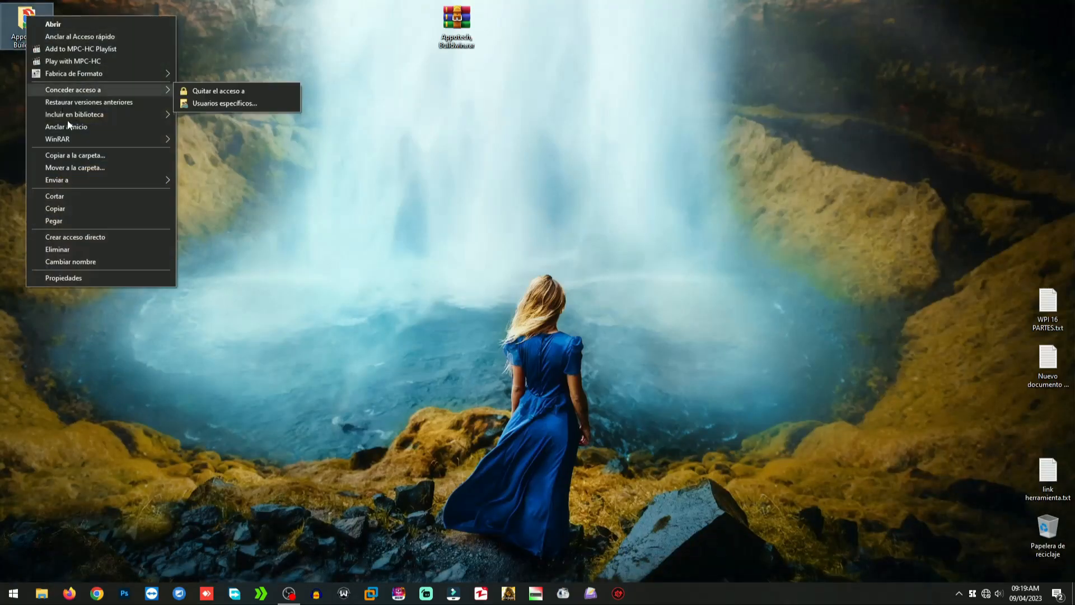
Check the folder's Properties: 69,2 MB, 905 files, 162 folders, then close.
click(63, 278)
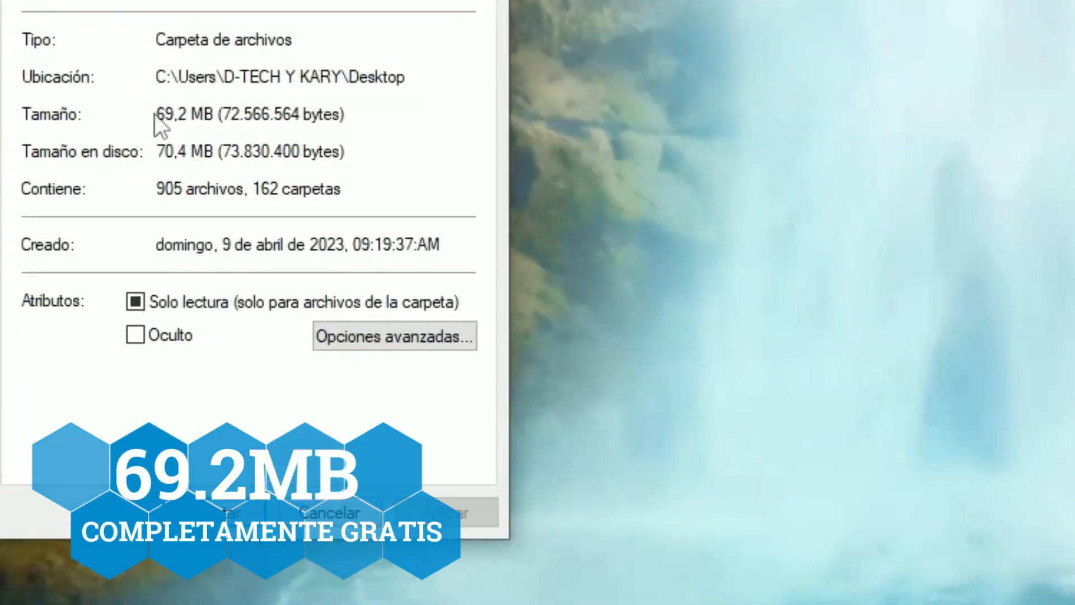
double_click(171, 114)
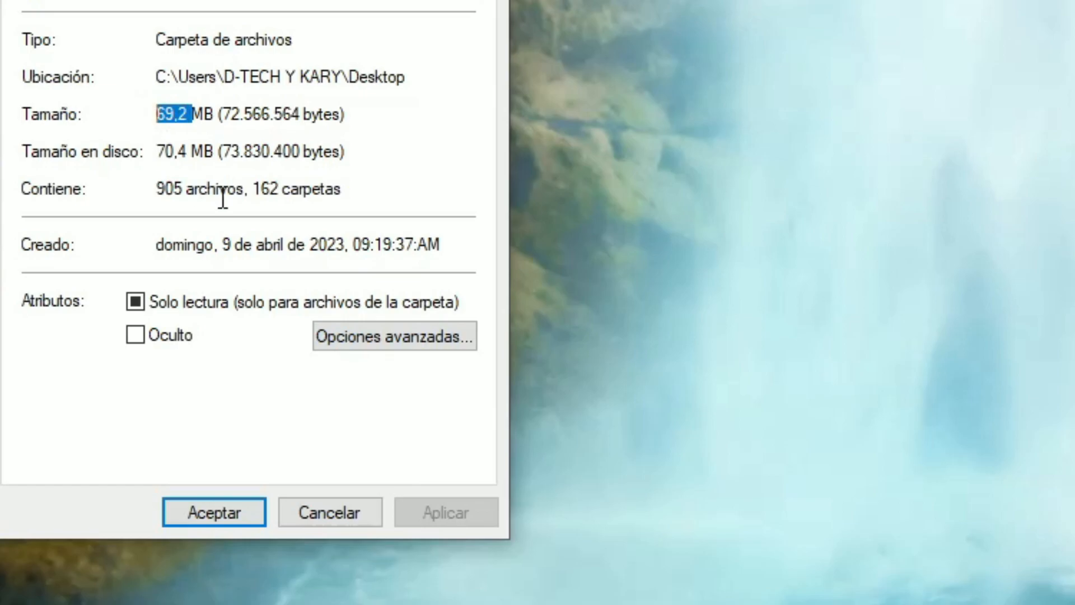
mouse_move(208, 404)
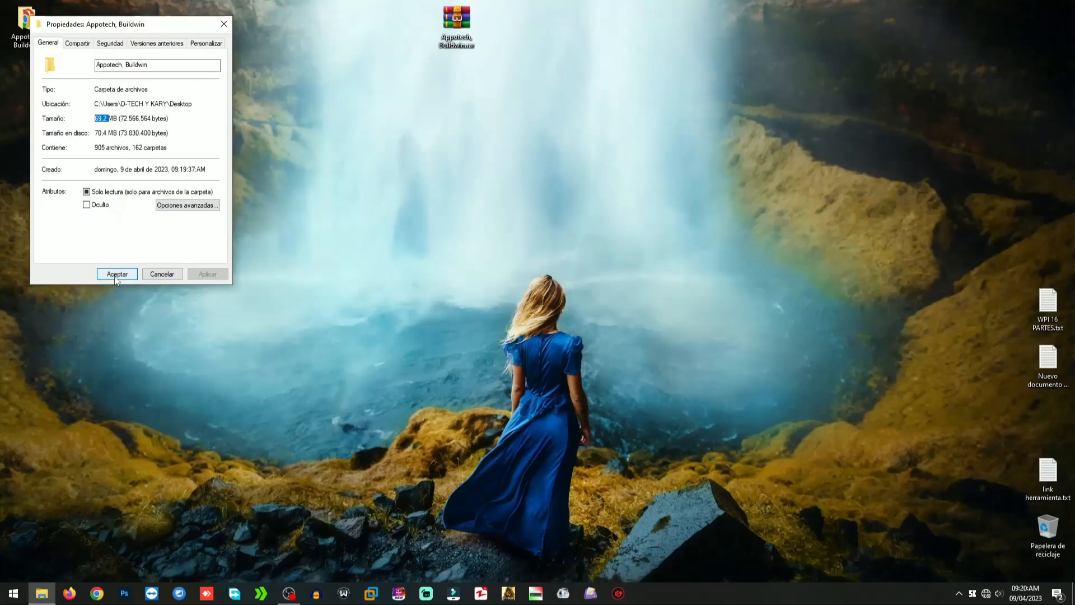
click(116, 274)
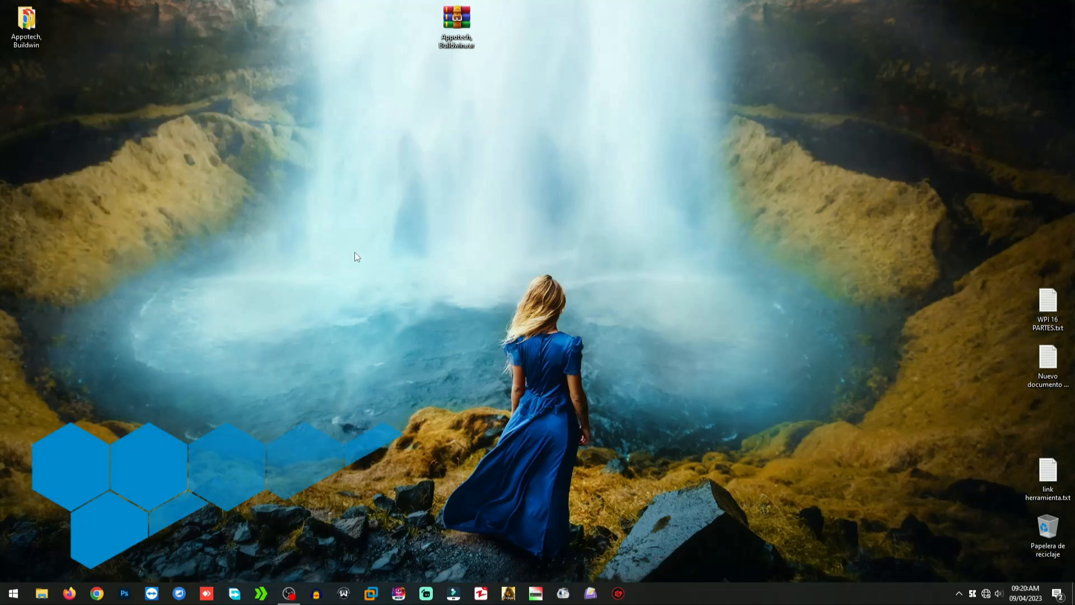